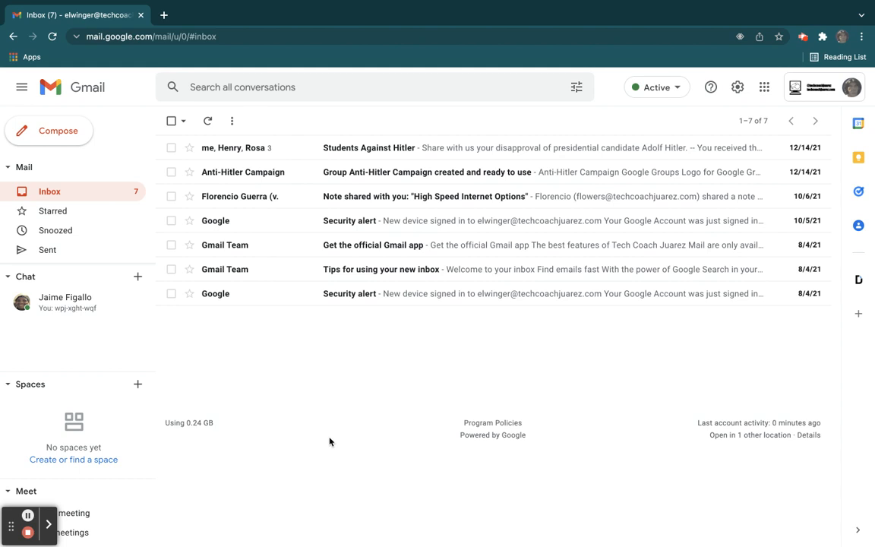
Compose a new message and add three contacts (heny, jaime suggestions) as Bcc recipients.
click(49, 130)
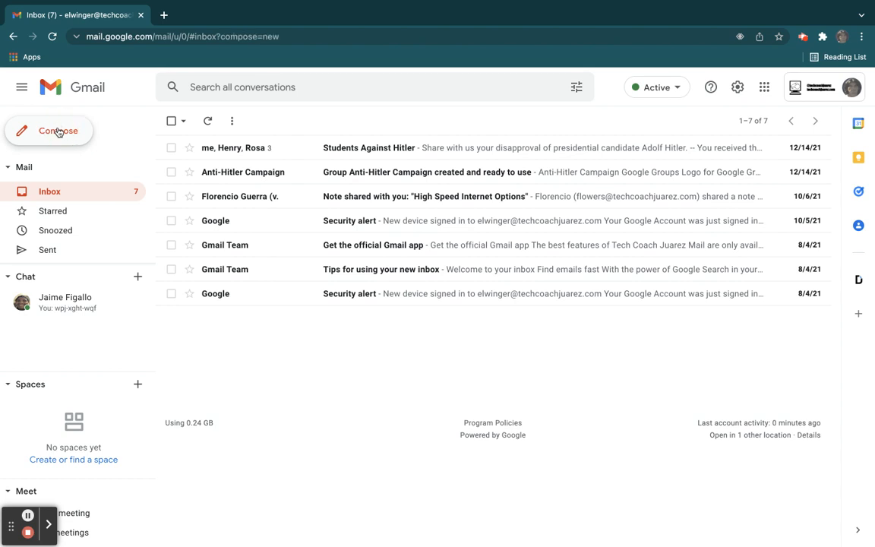
click(49, 131)
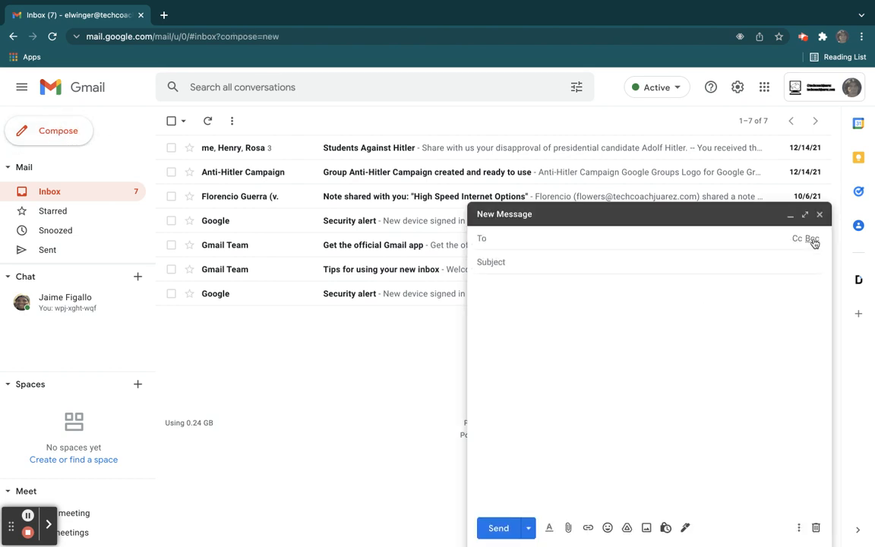
click(812, 238)
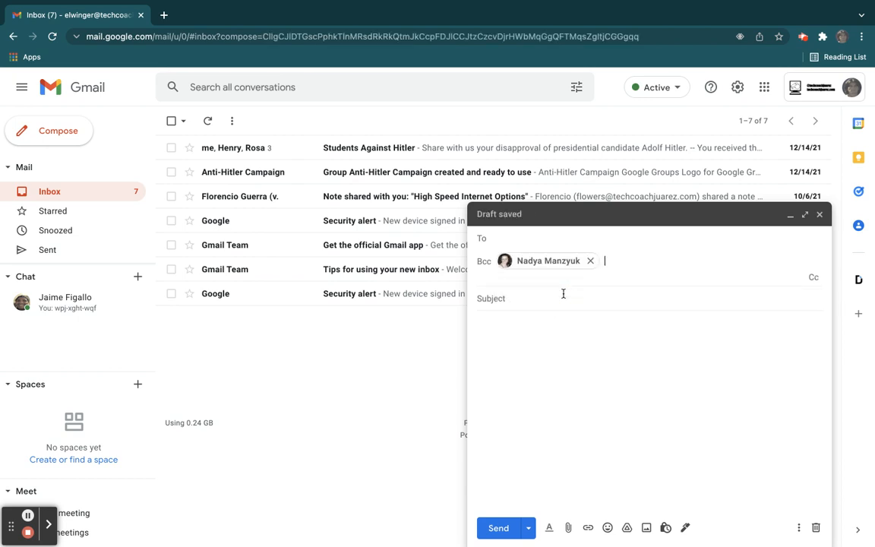
text(heny)
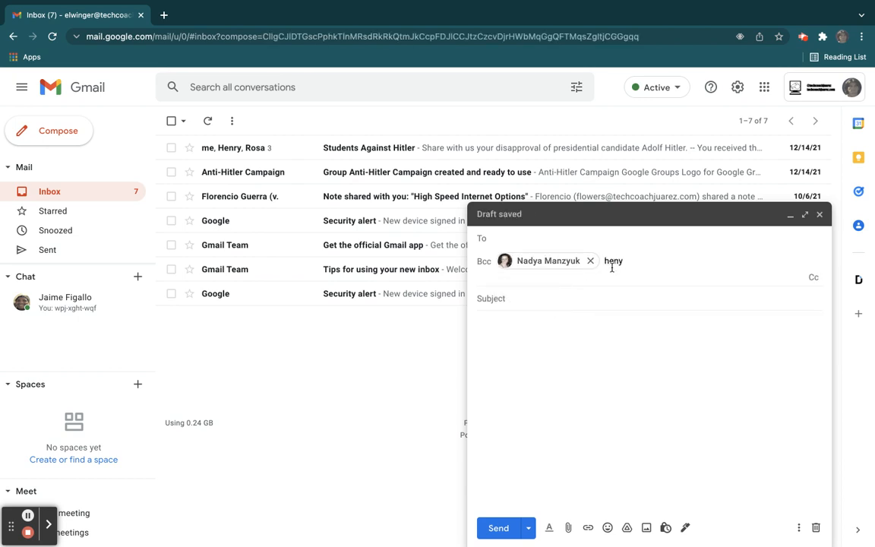
text(jaime)
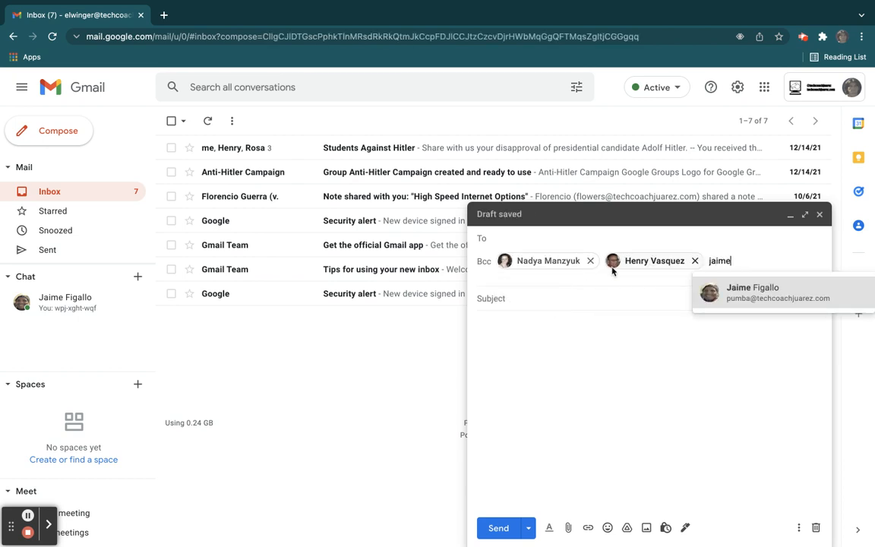
click(760, 291)
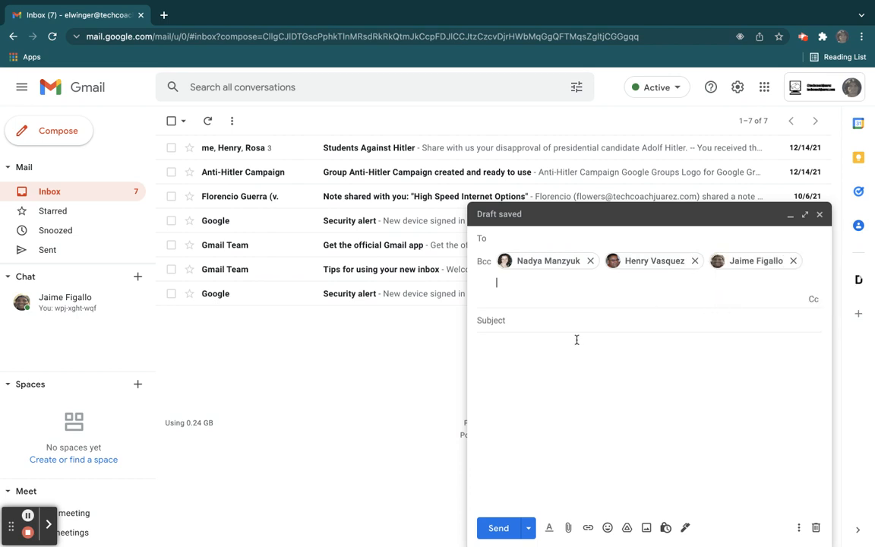
mouse_move(532, 389)
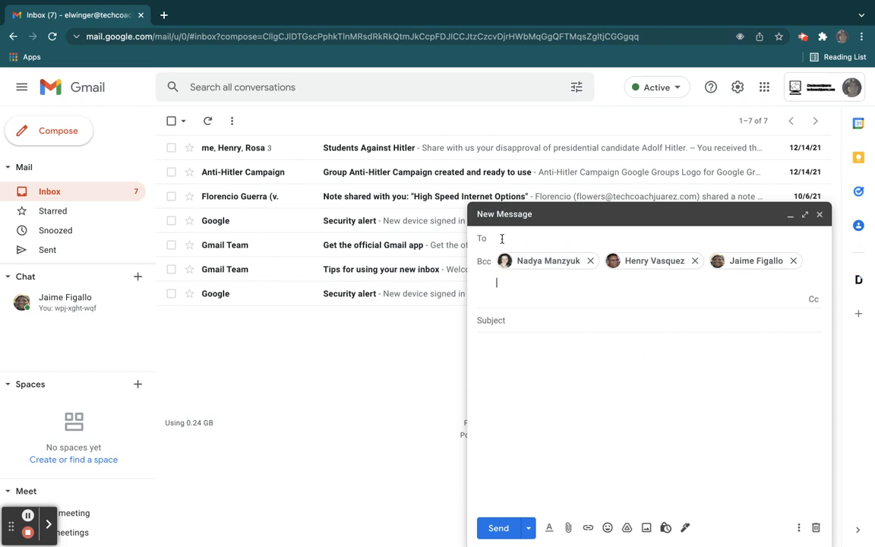
mouse_move(629, 364)
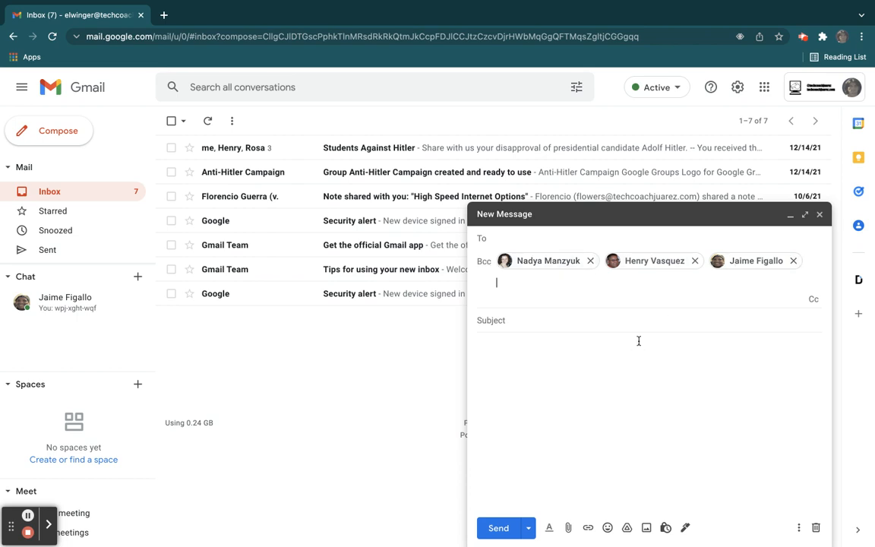
mouse_move(713, 334)
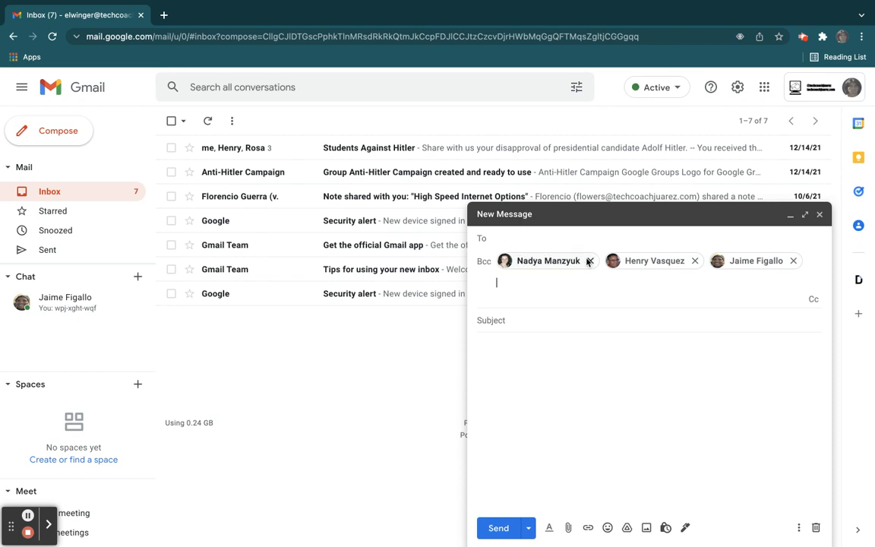
Move the three contacts from Bcc into the To line, then discard the draft back to the inbox.
click(590, 261)
text(j)
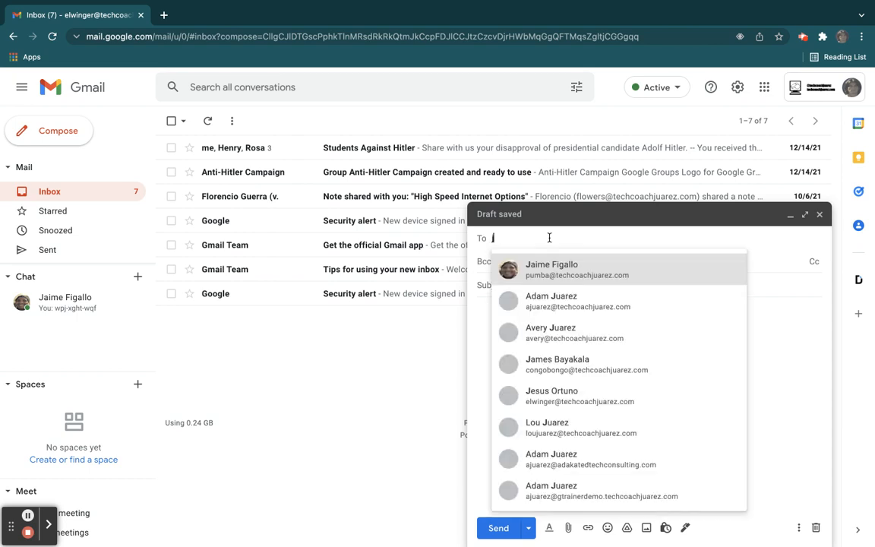
click(551, 270)
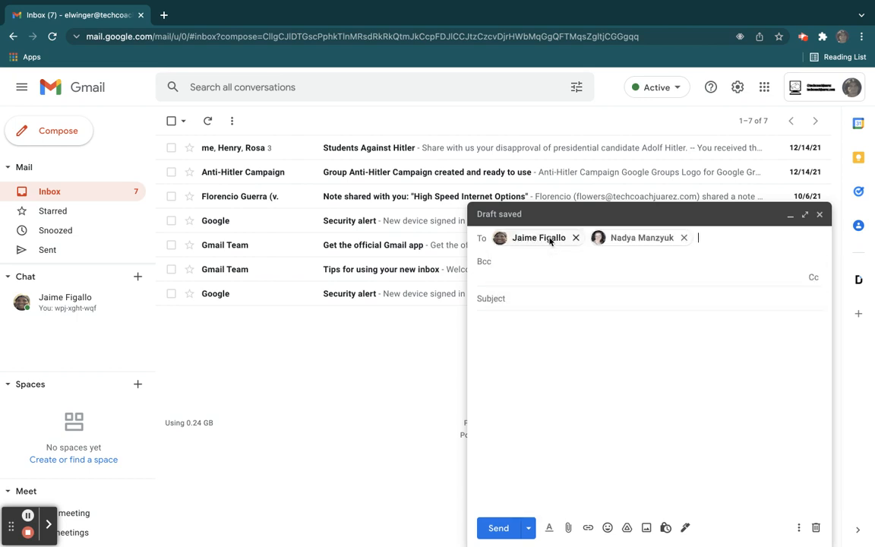
text(hr)
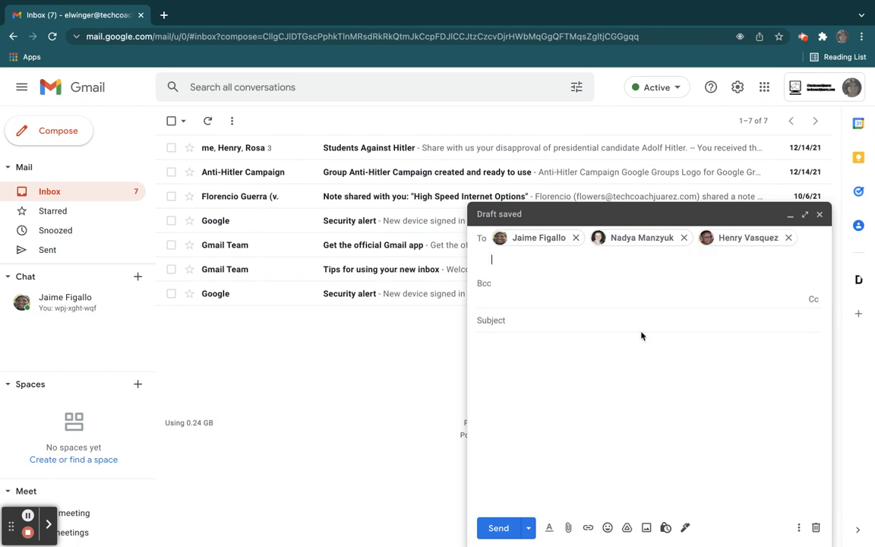
mouse_move(596, 371)
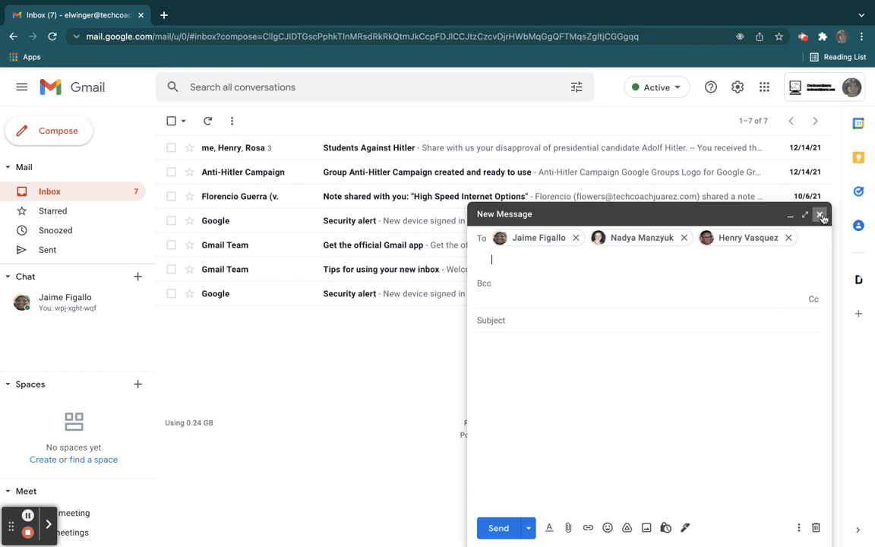
click(821, 214)
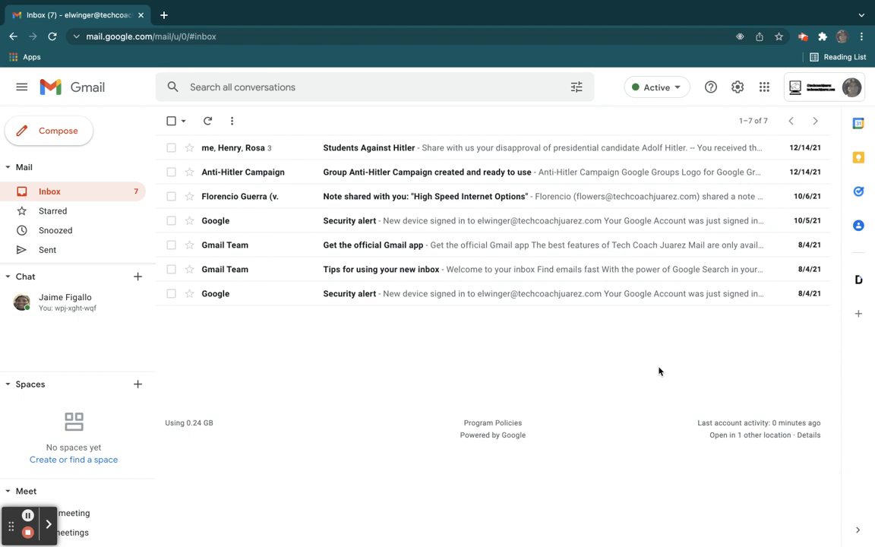
mouse_move(665, 120)
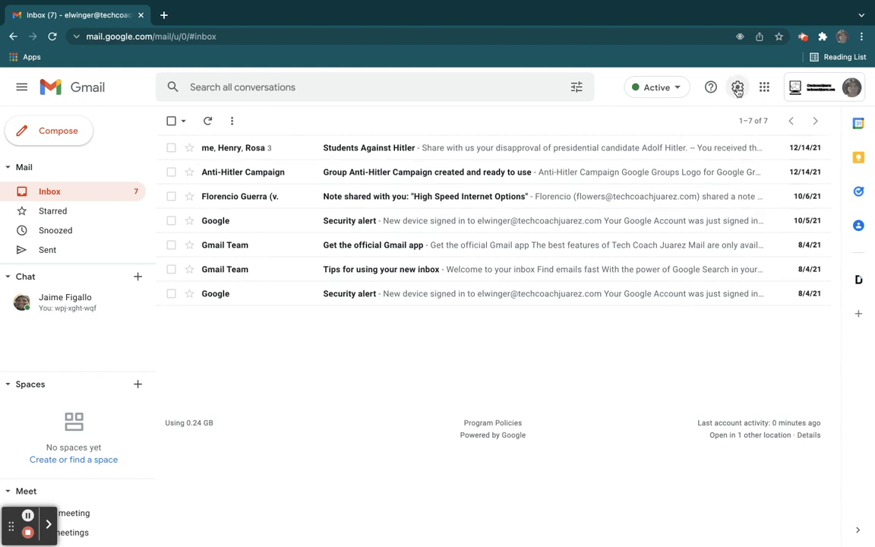
In full settings, choose Reply as the default reply behavior and save changes.
click(739, 86)
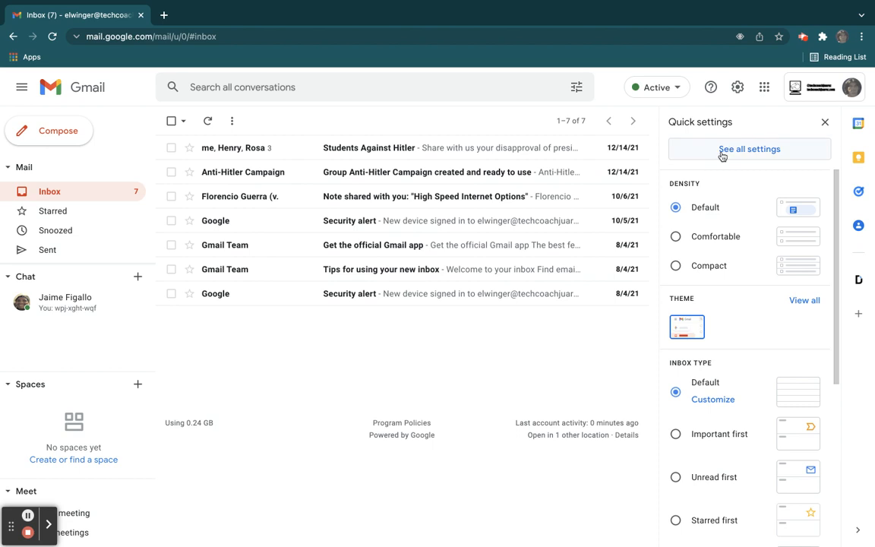
click(749, 149)
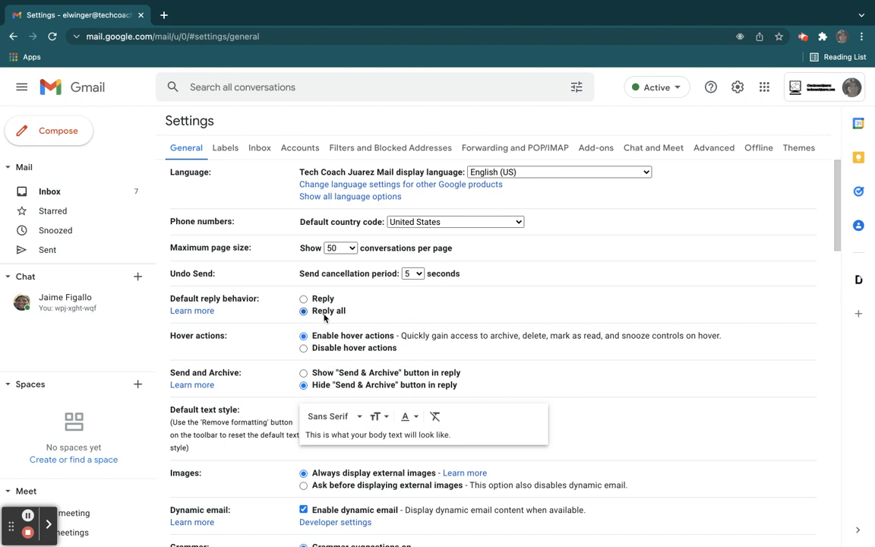
mouse_move(319, 317)
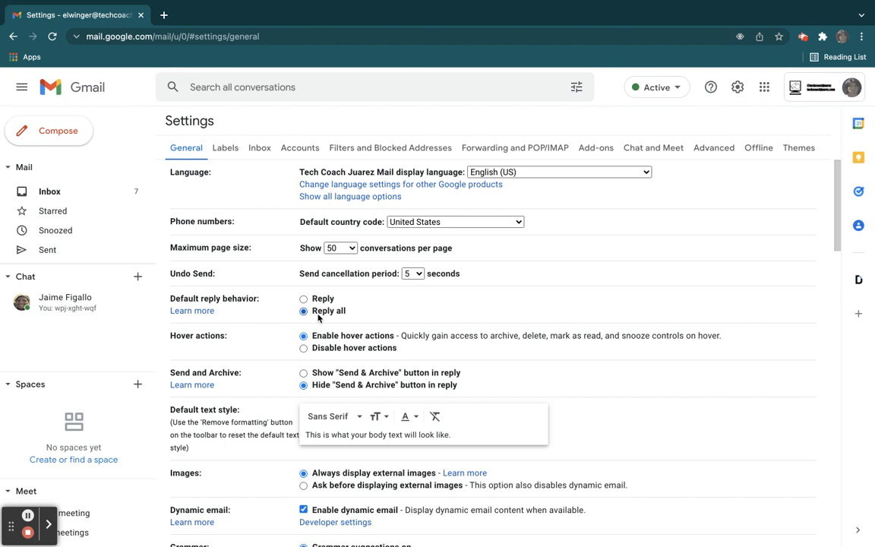
click(304, 298)
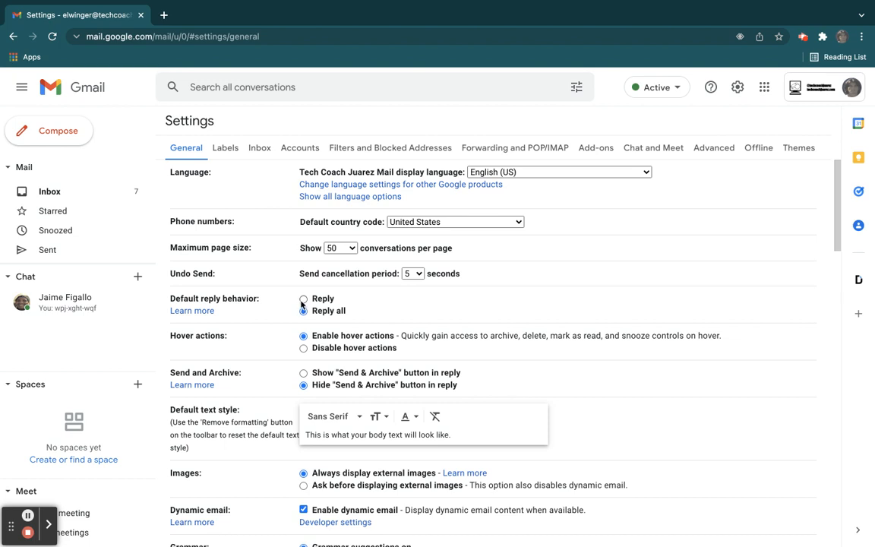
click(304, 298)
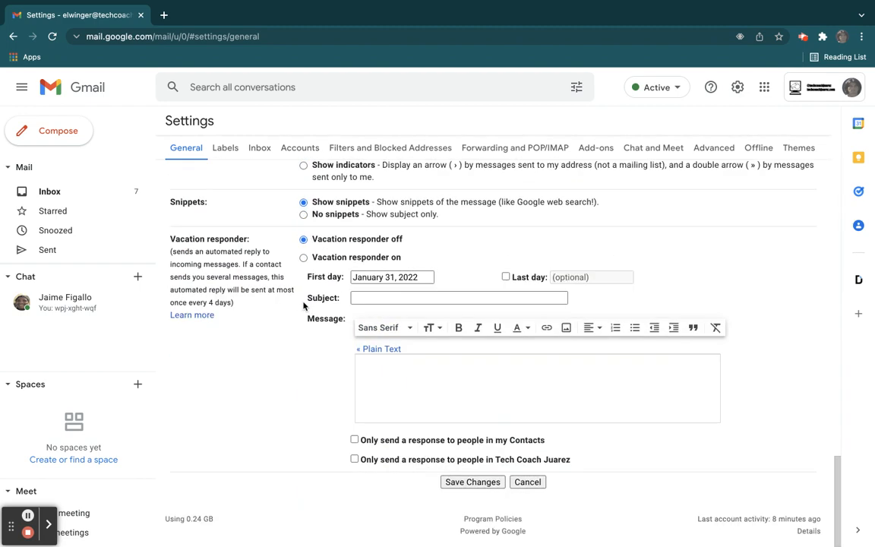
click(49, 191)
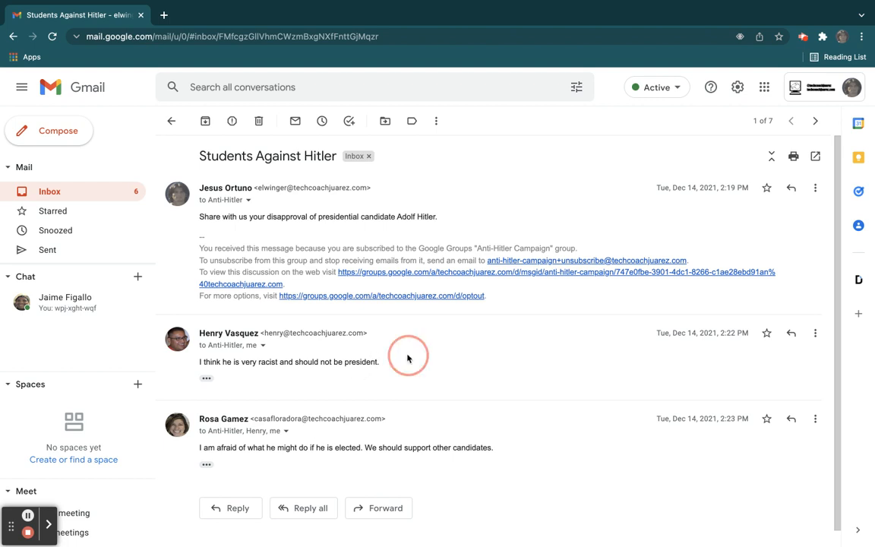
click(206, 379)
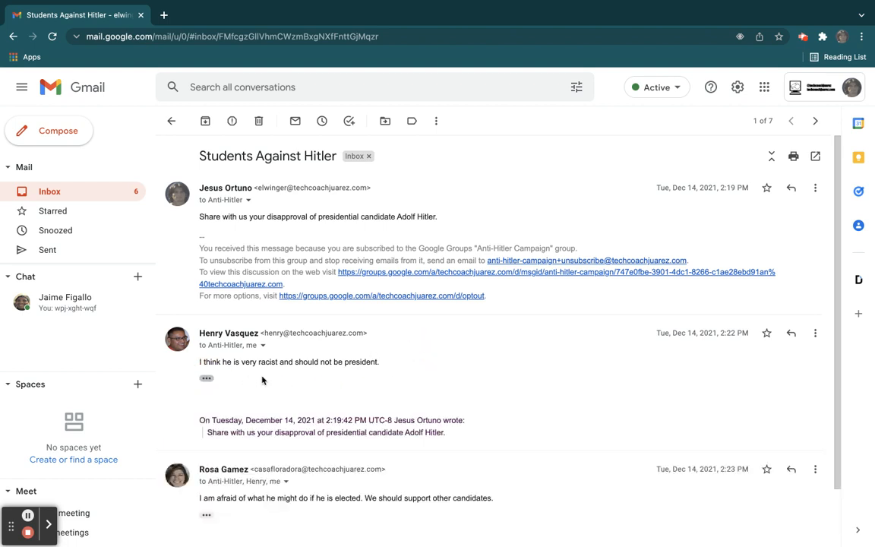
scroll(down, 3)
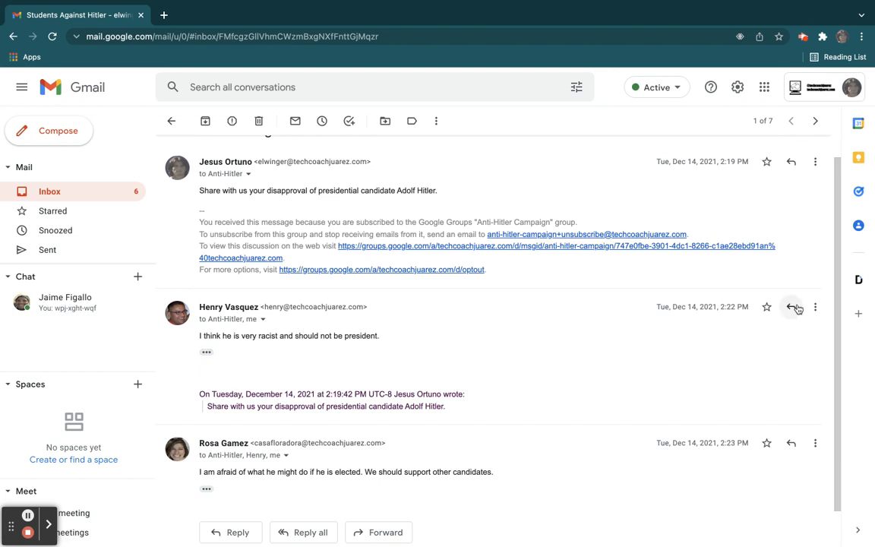
click(792, 307)
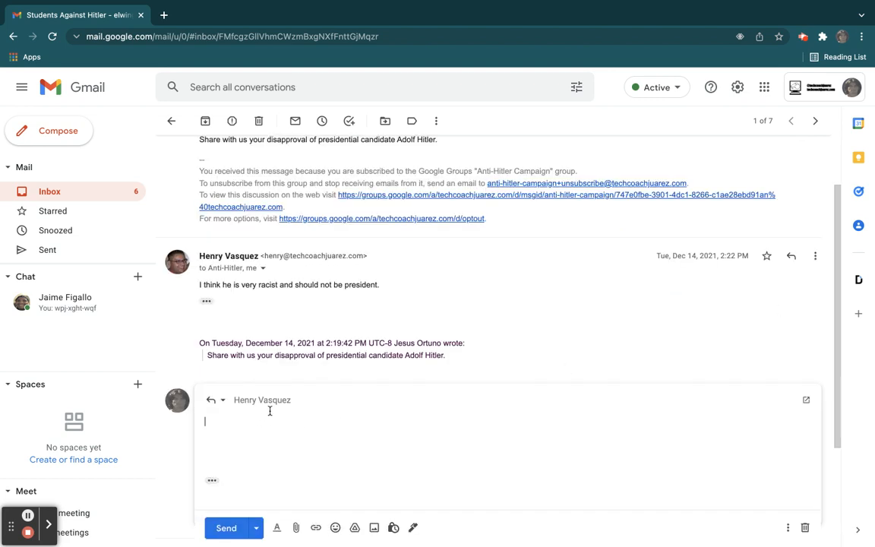
mouse_move(477, 362)
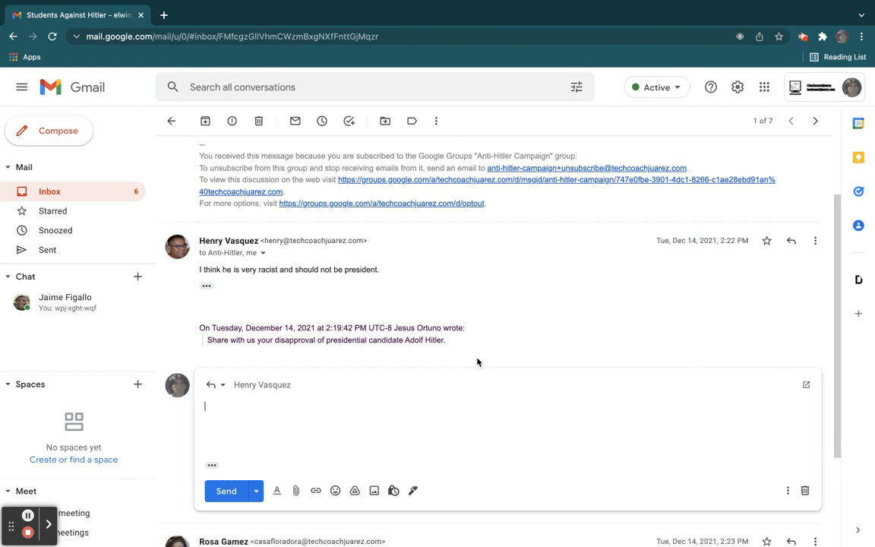
scroll(down, 3)
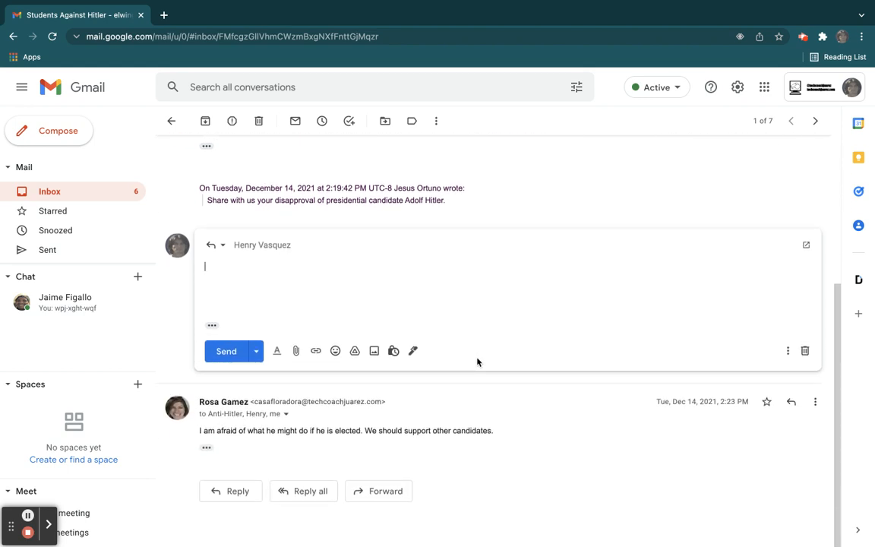
mouse_move(580, 472)
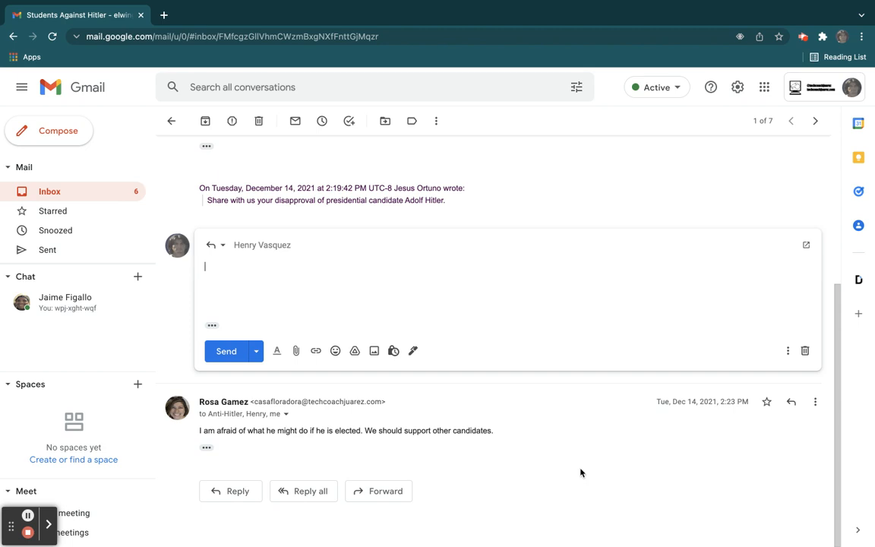
mouse_move(170, 493)
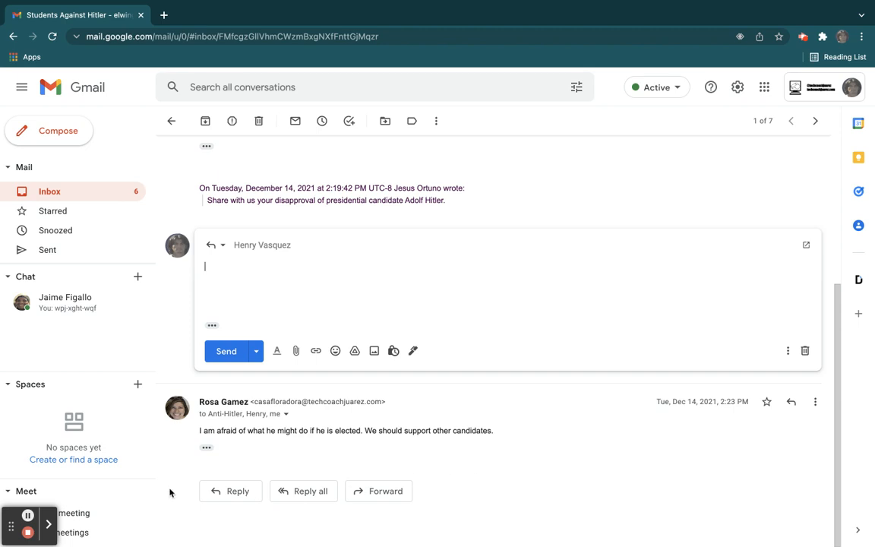